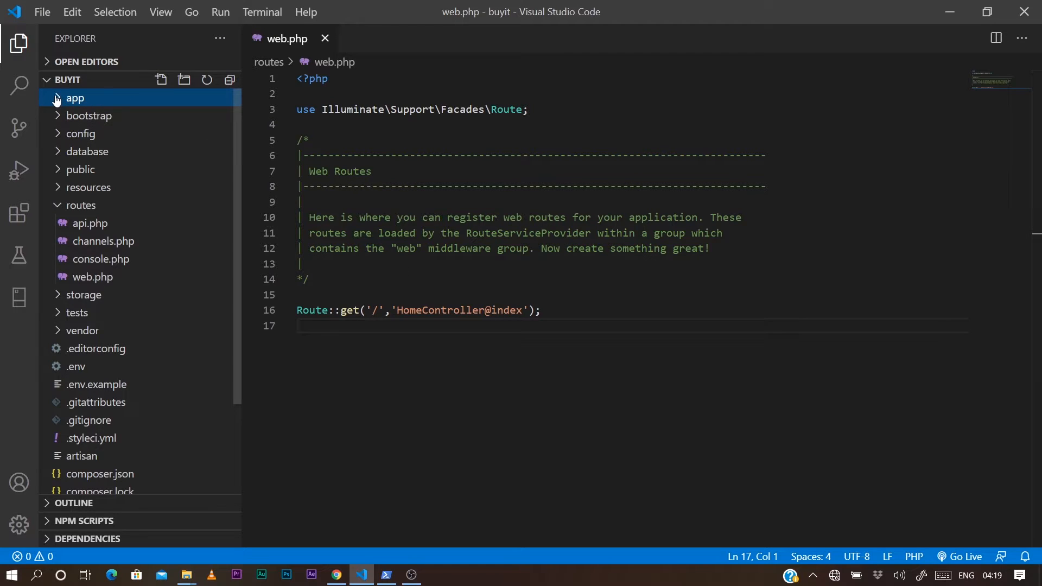
Reveal app > Http > Controllers in the Explorer and view HomeController.php's index method.
click(75, 97)
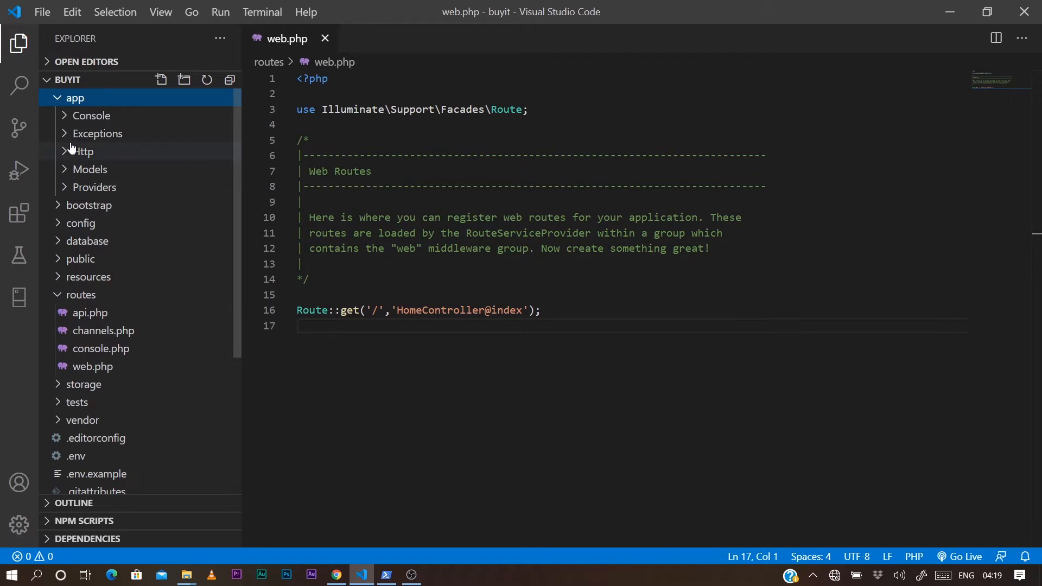
click(84, 151)
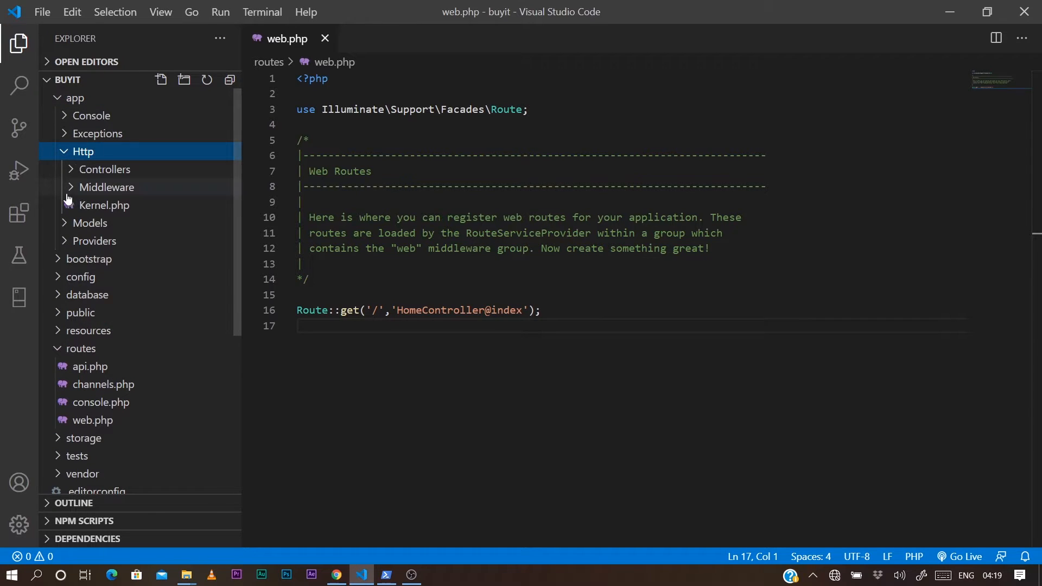
click(104, 170)
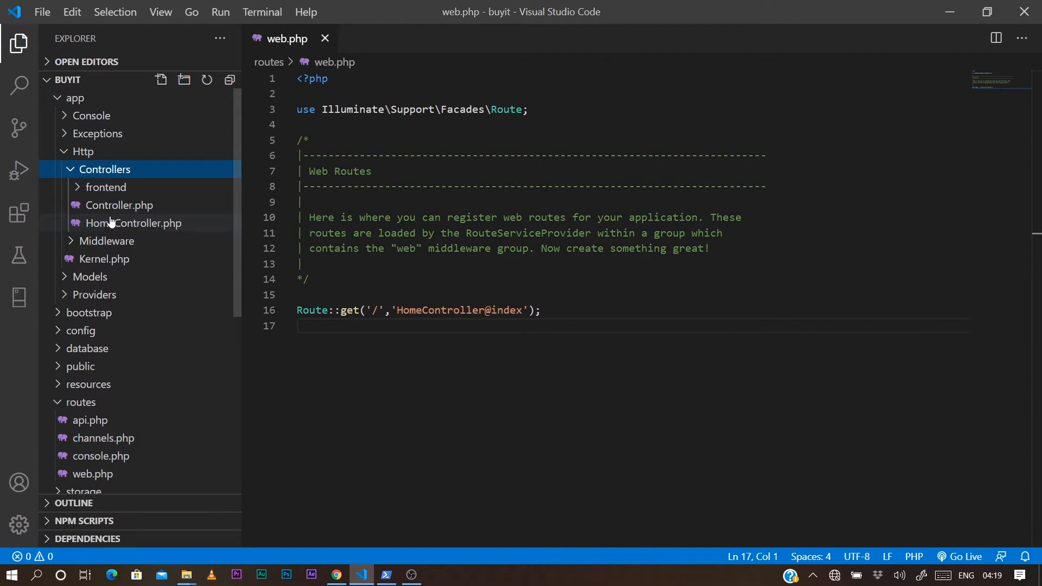
double_click(135, 222)
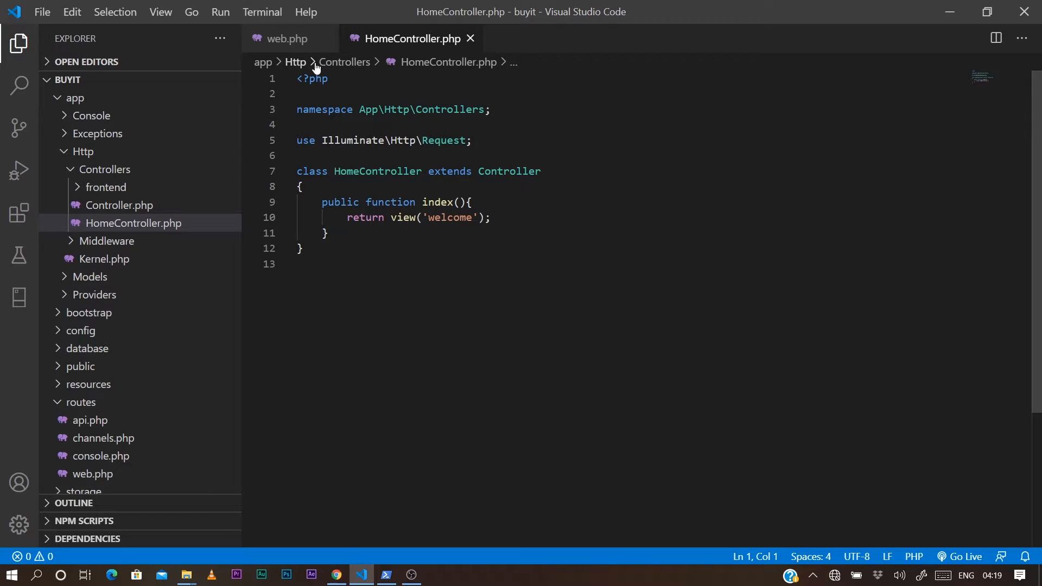
Return to the web.php routes file and switch to the browser to test the route.
click(288, 38)
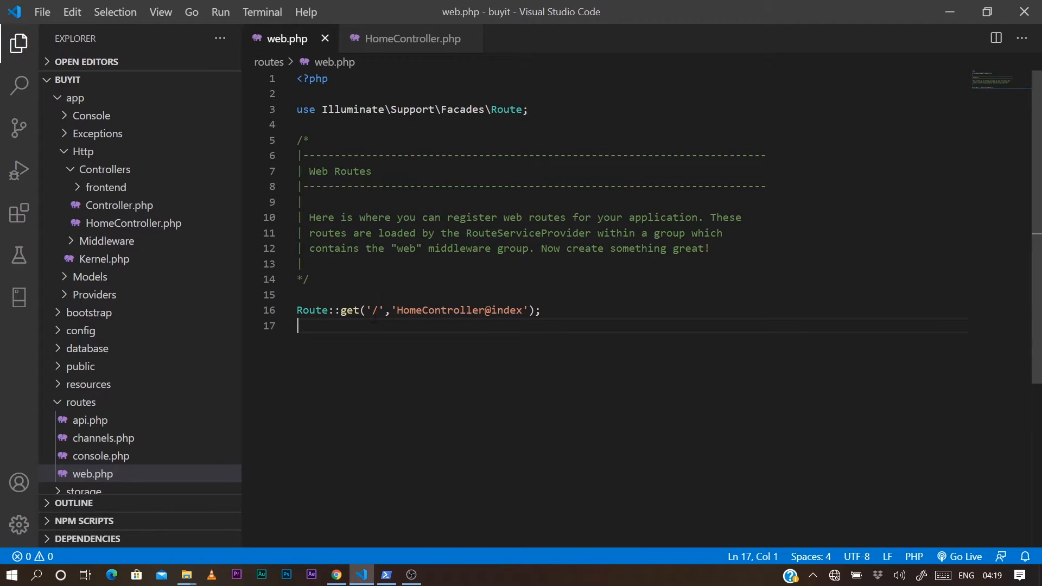
mouse_move(463, 323)
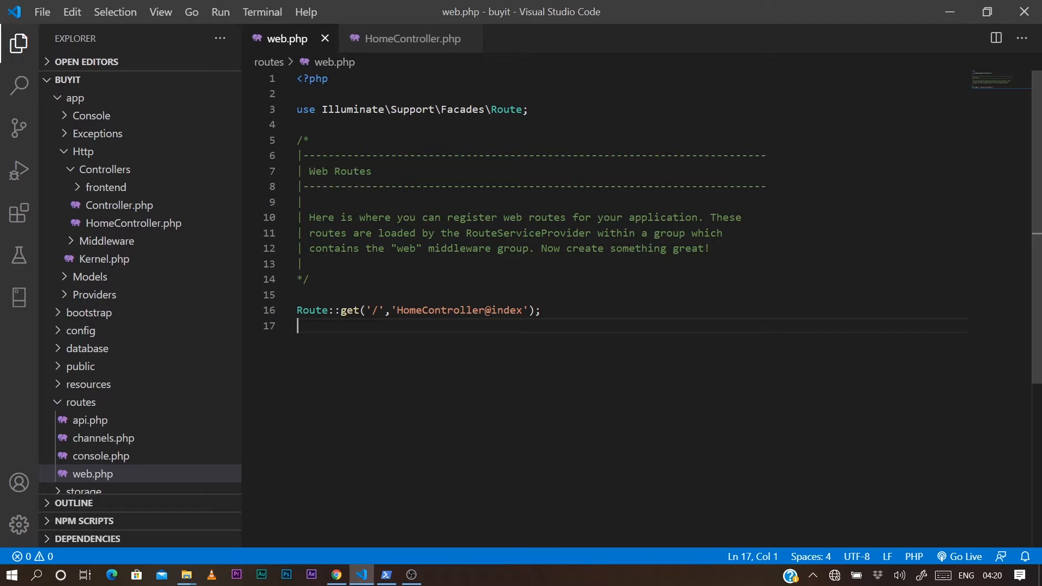
click(337, 575)
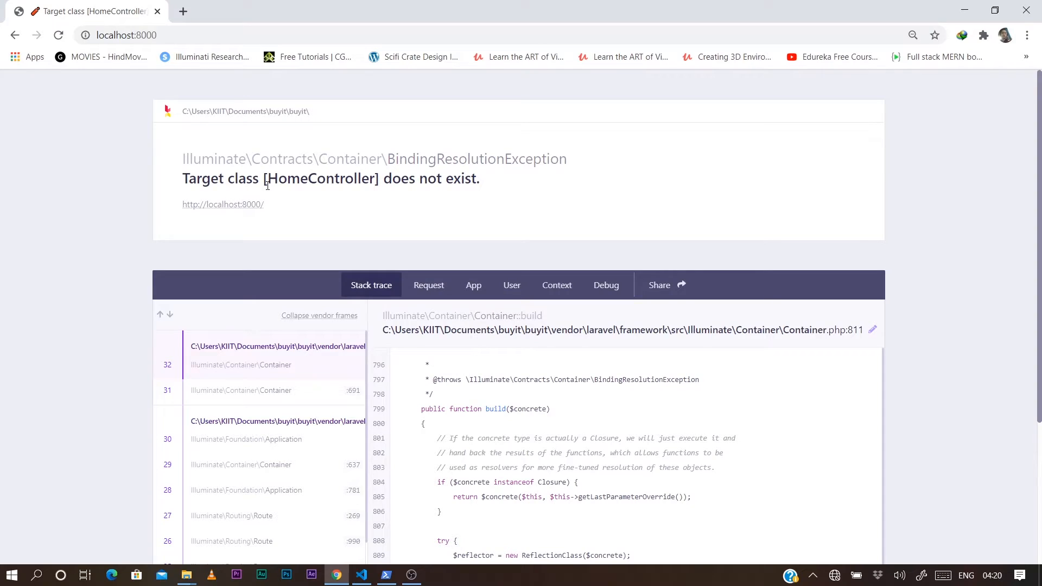
mouse_move(349, 186)
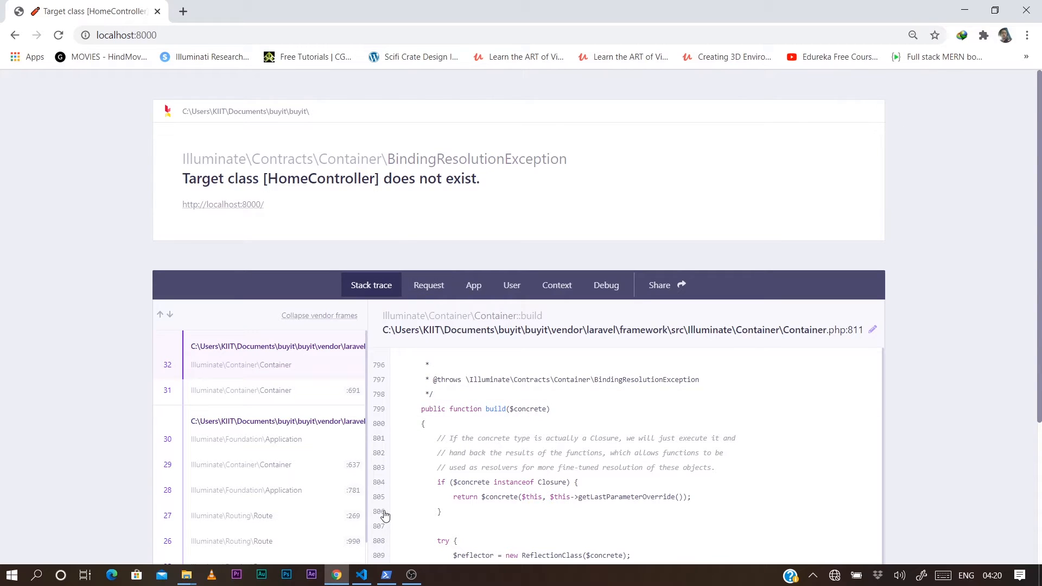
Back in the editor, collapse Http and expand app > Providers to list RouteServiceProvider.php.
click(361, 575)
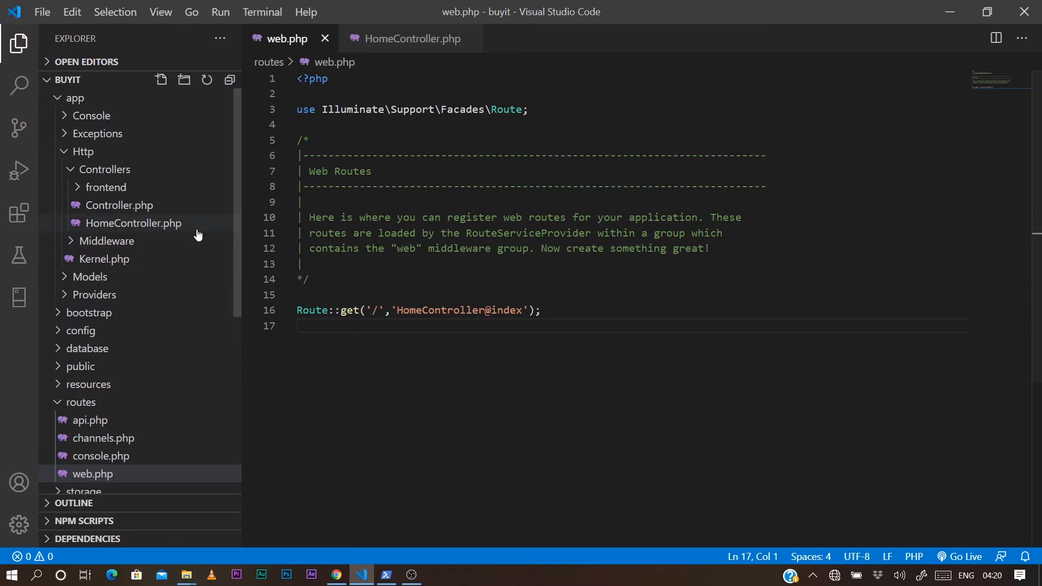
click(83, 152)
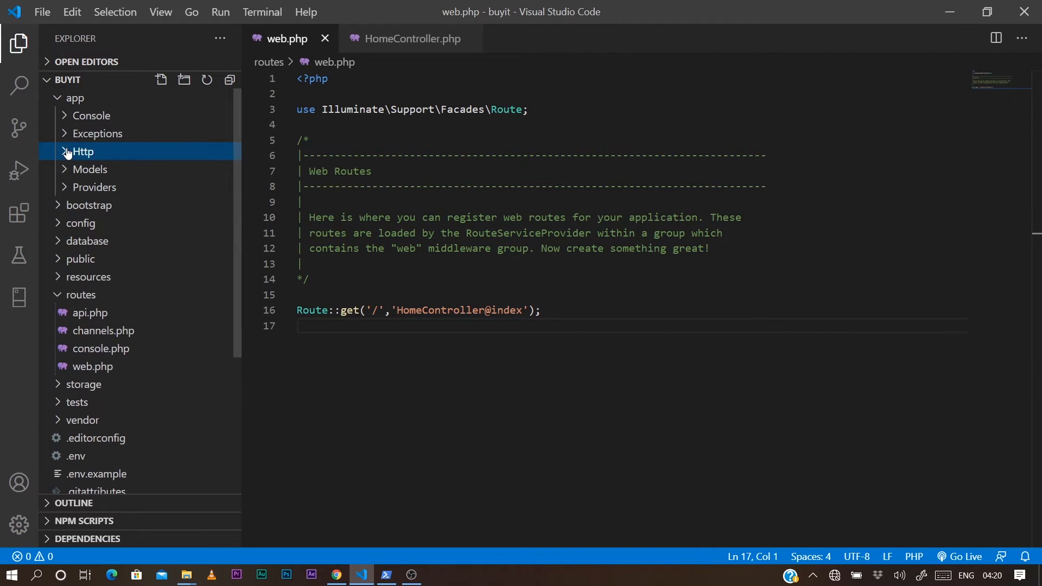
click(75, 97)
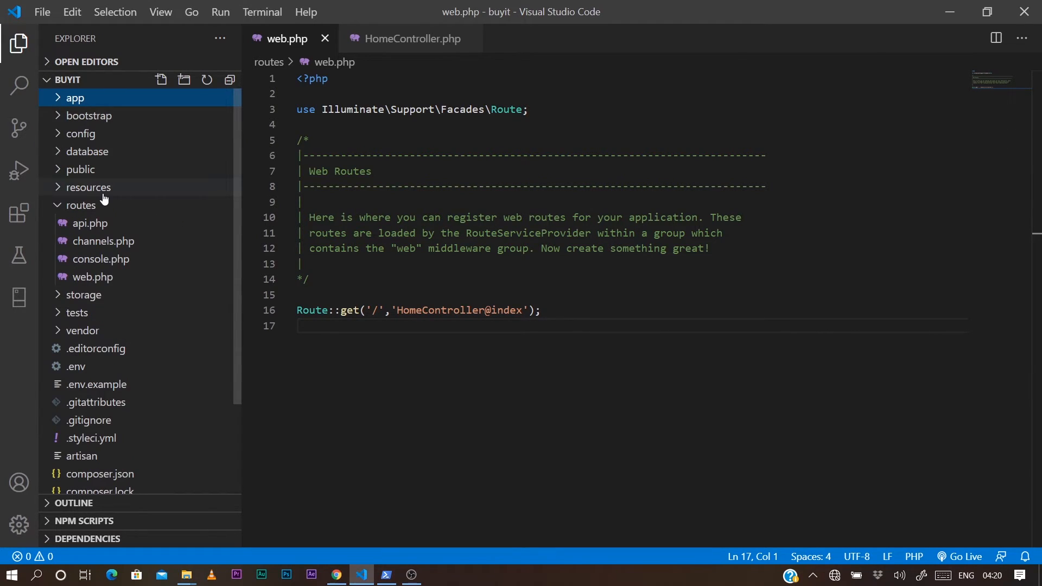
click(75, 98)
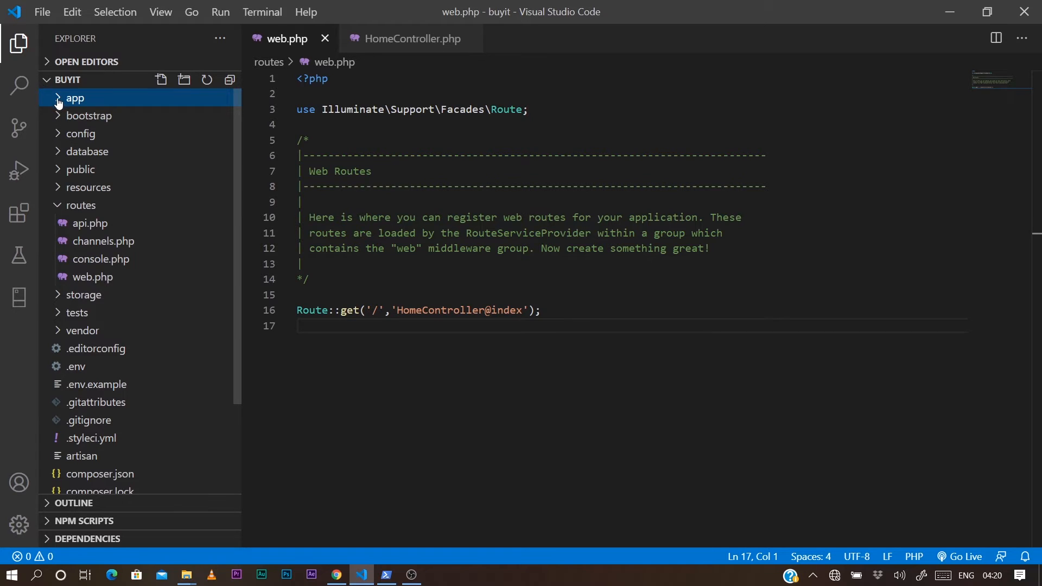
click(75, 98)
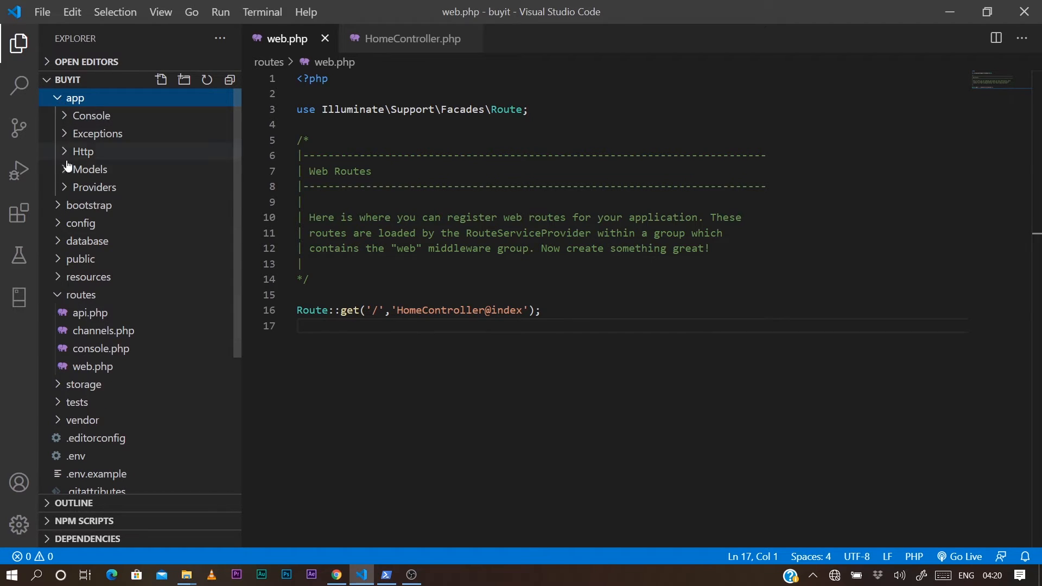
click(94, 187)
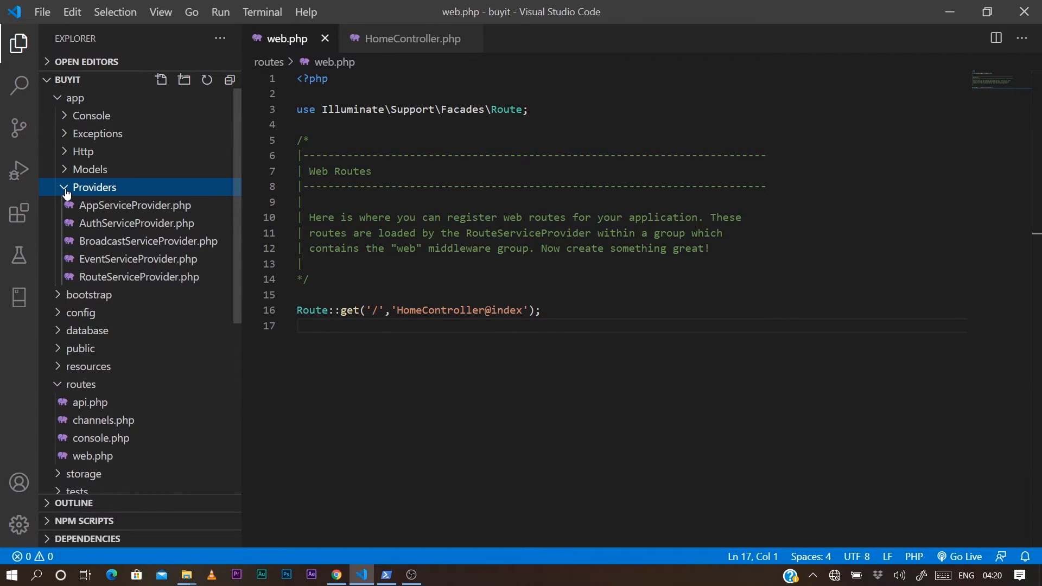
mouse_move(138, 277)
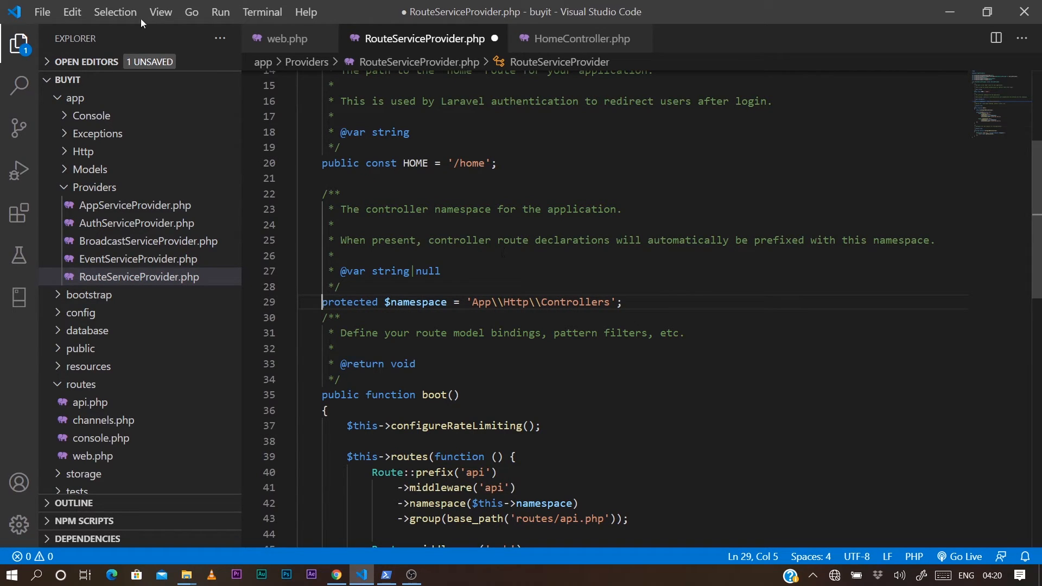
Save RouteServiceProvider.php with the App\Http\Controllers namespace line uncommented.
click(41, 12)
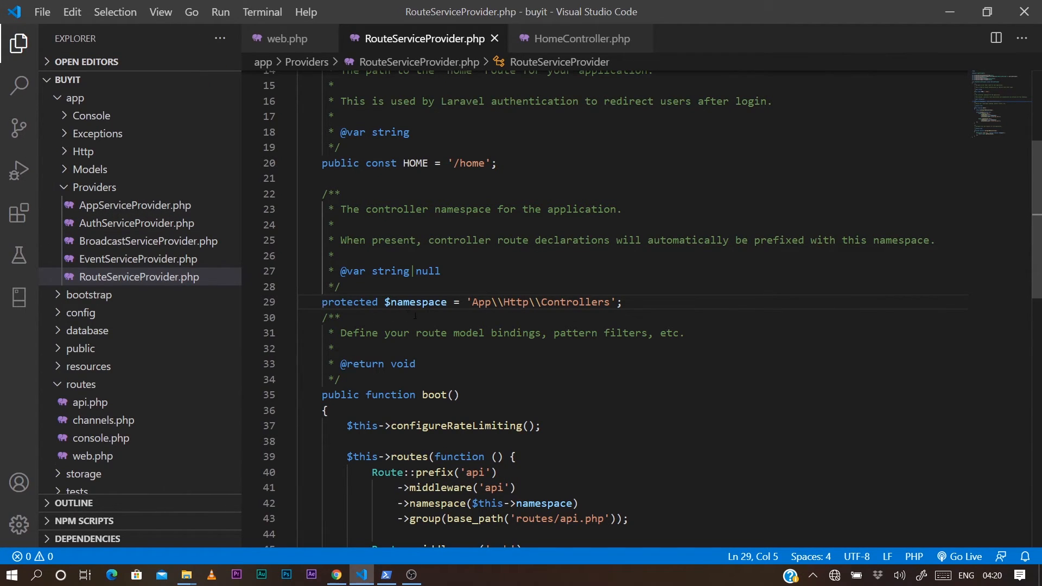
mouse_move(415, 302)
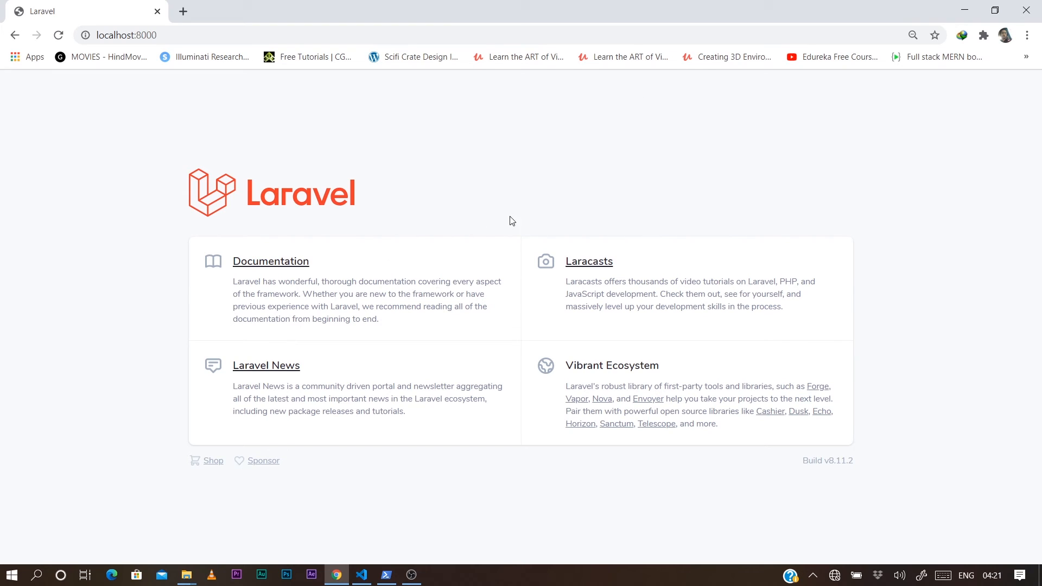
mouse_move(512, 241)
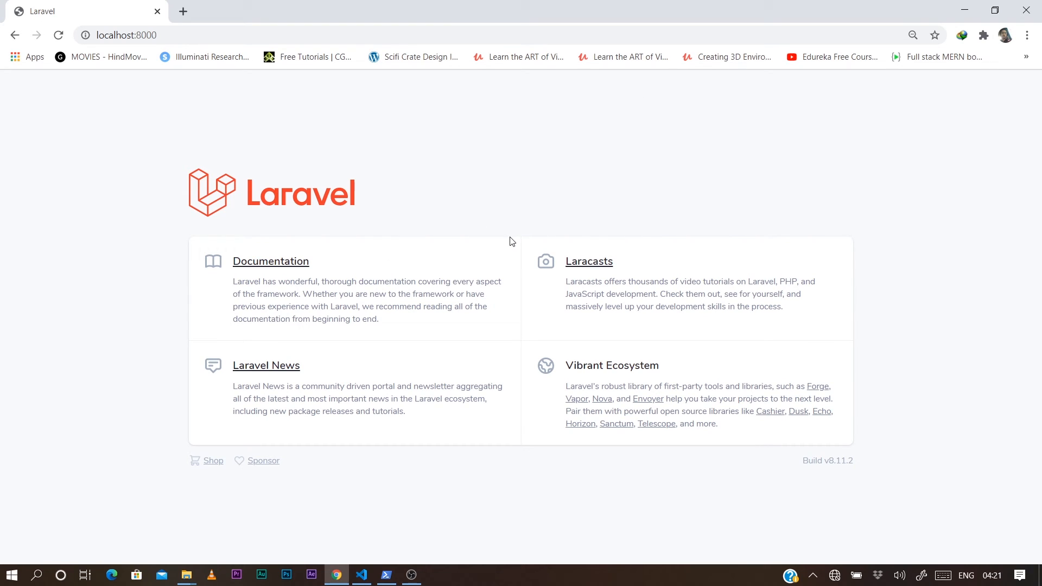
mouse_move(771, 174)
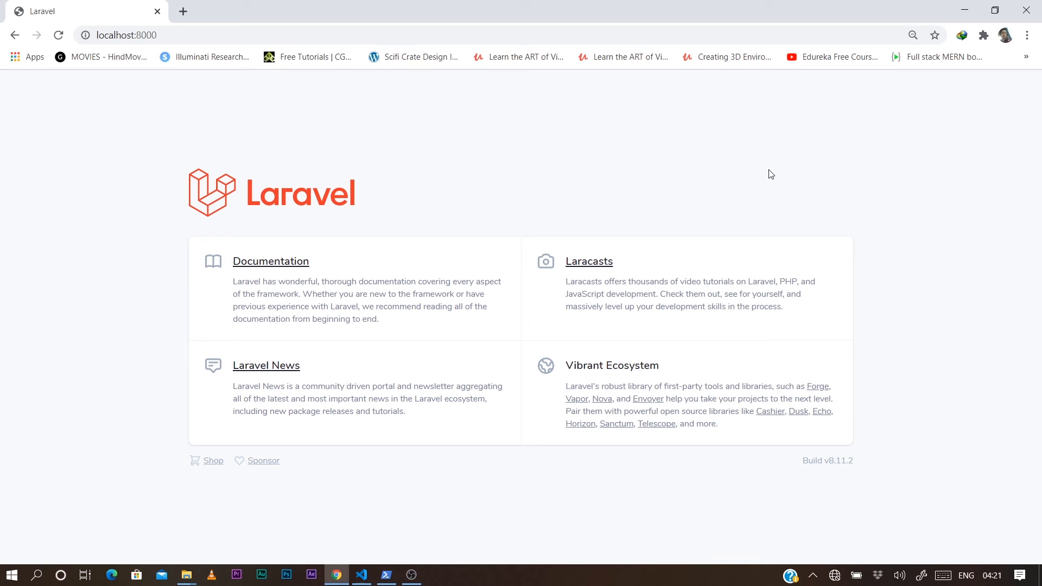
mouse_move(596, 193)
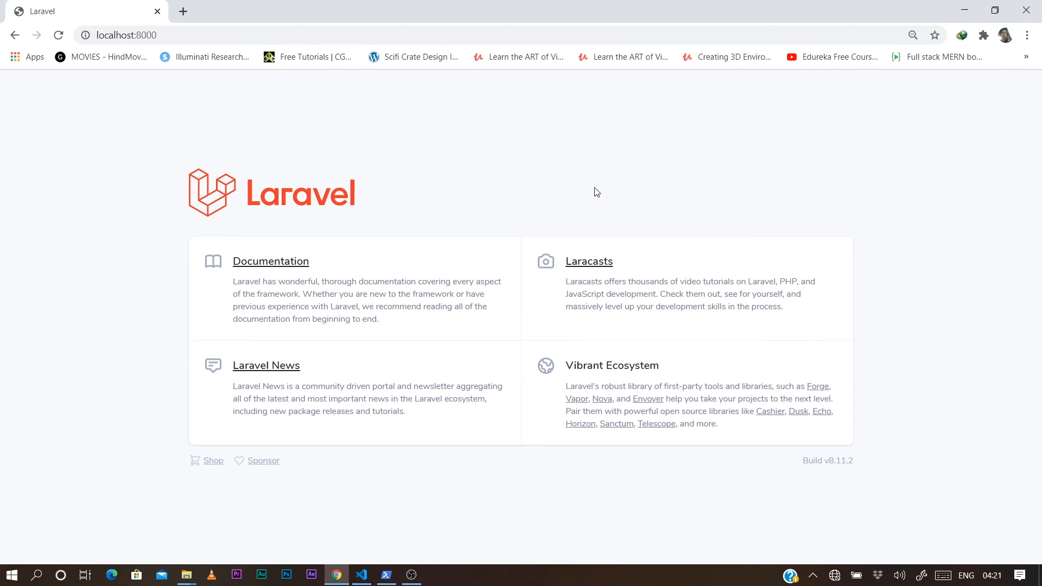
mouse_move(431, 544)
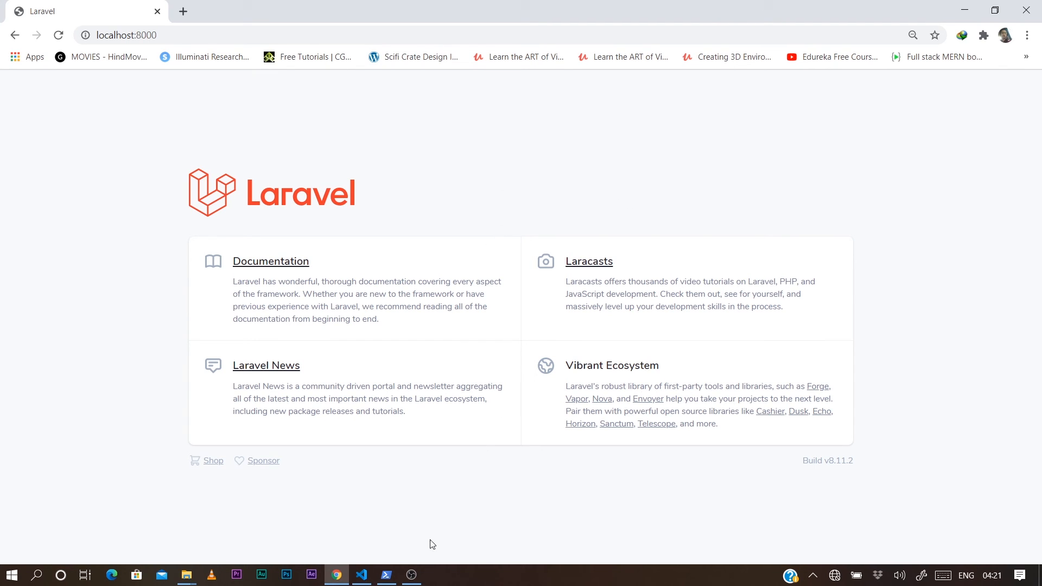
mouse_move(417, 569)
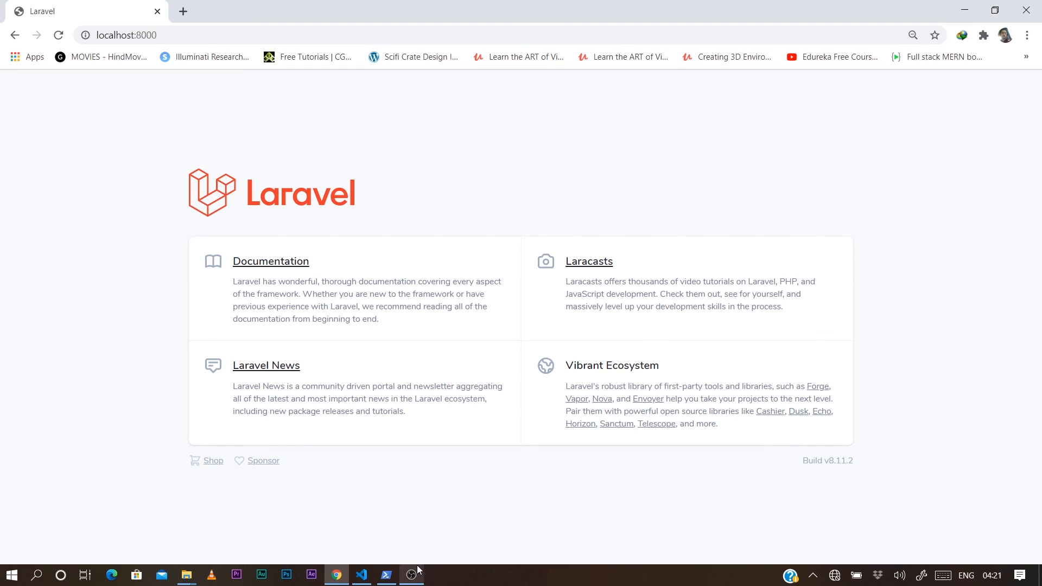